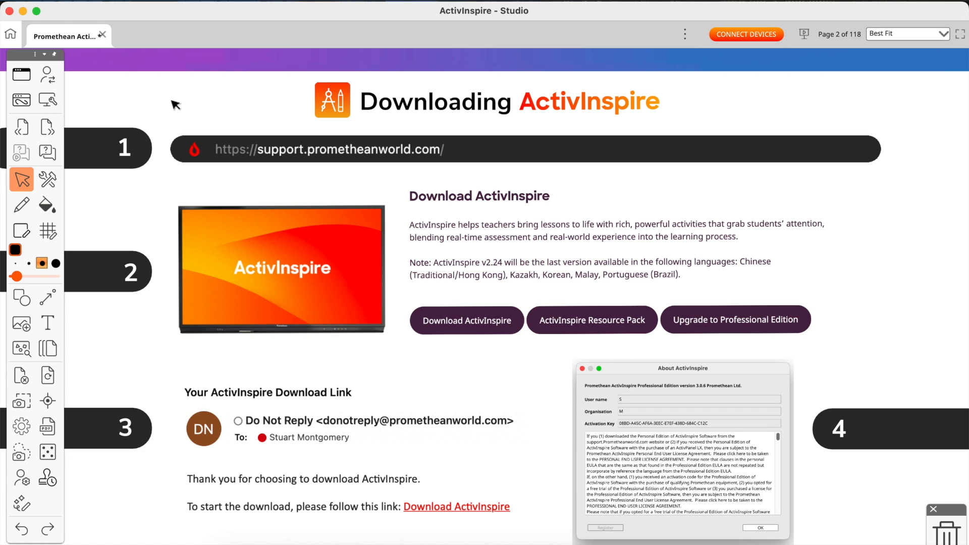
mouse_move(213, 159)
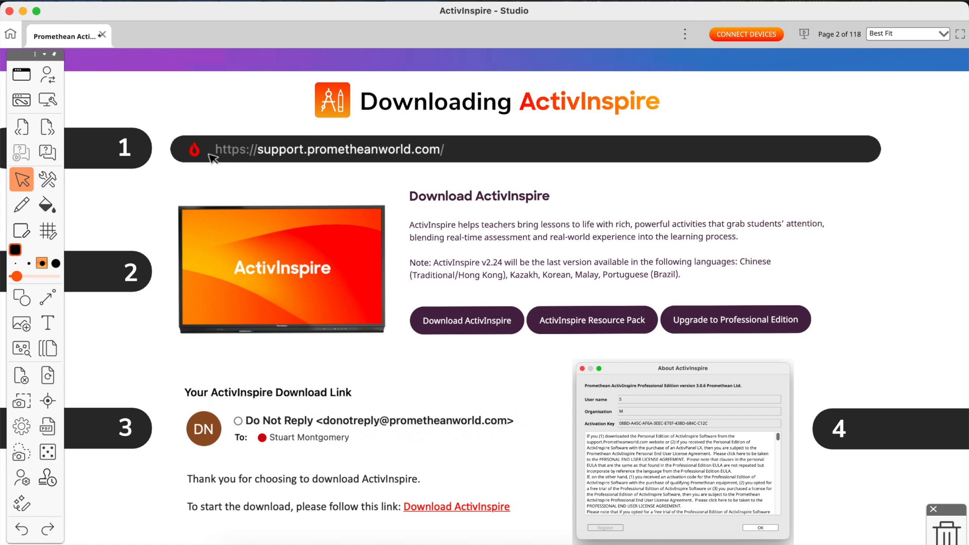
mouse_move(263, 161)
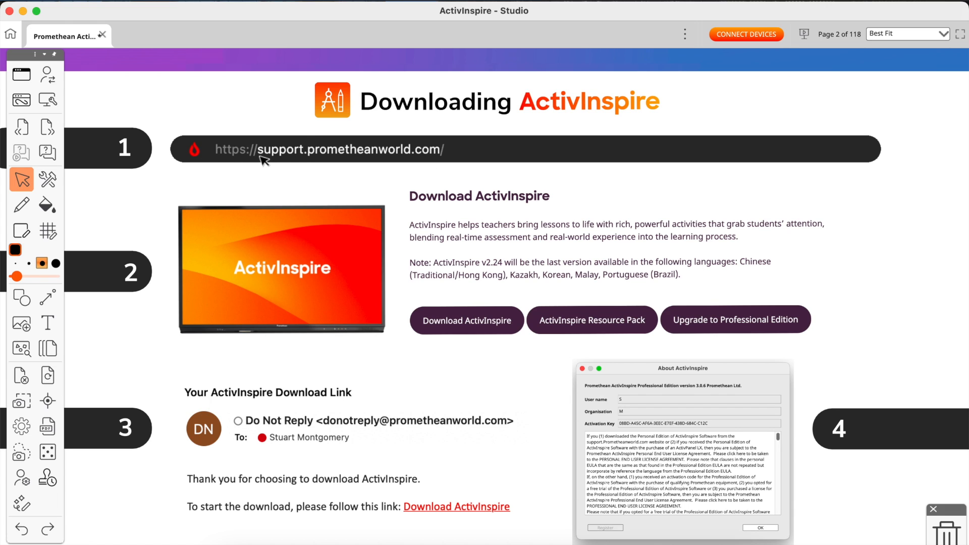
mouse_move(405, 161)
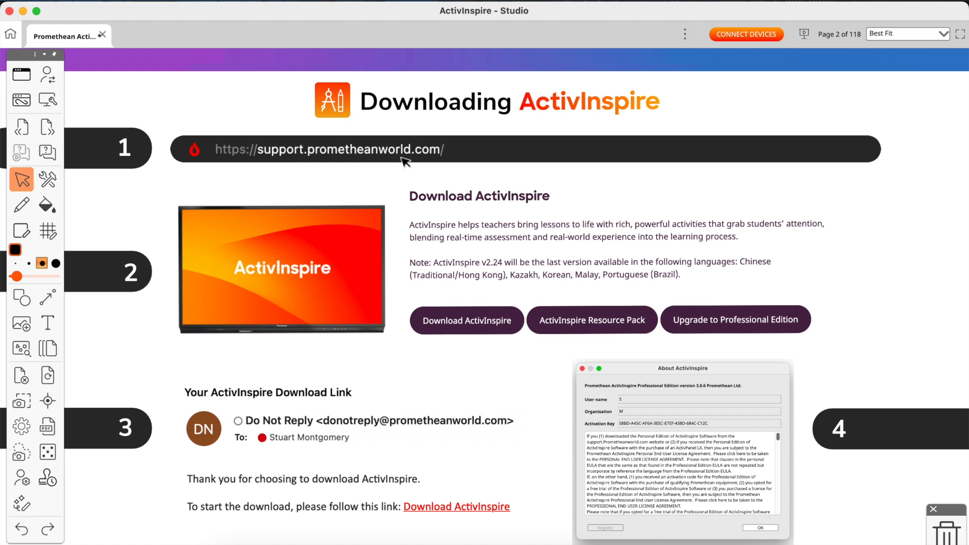
mouse_move(446, 157)
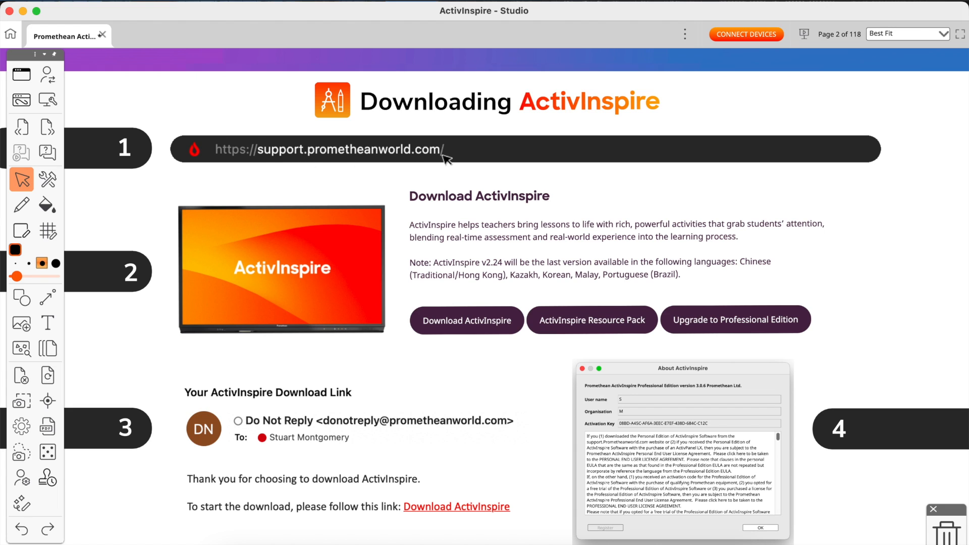
mouse_move(450, 166)
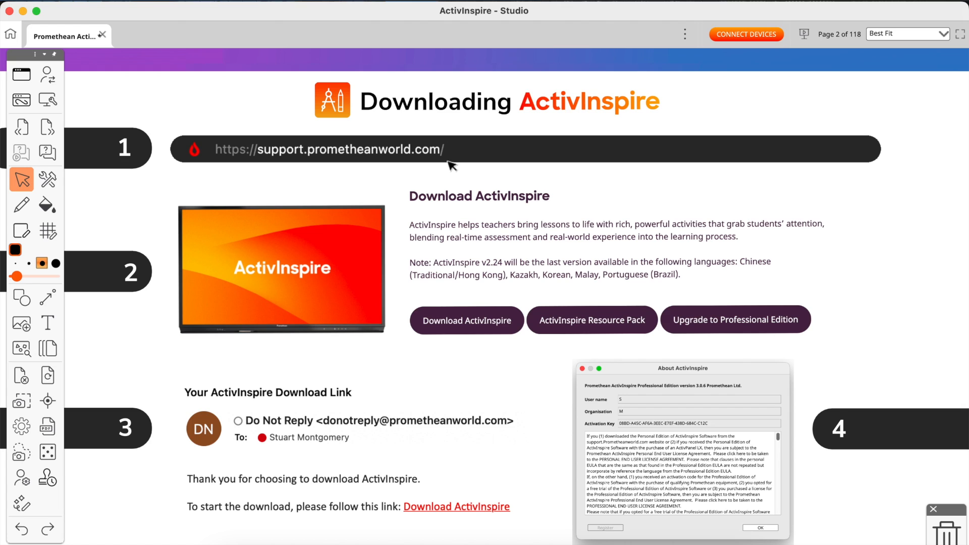
mouse_move(243, 160)
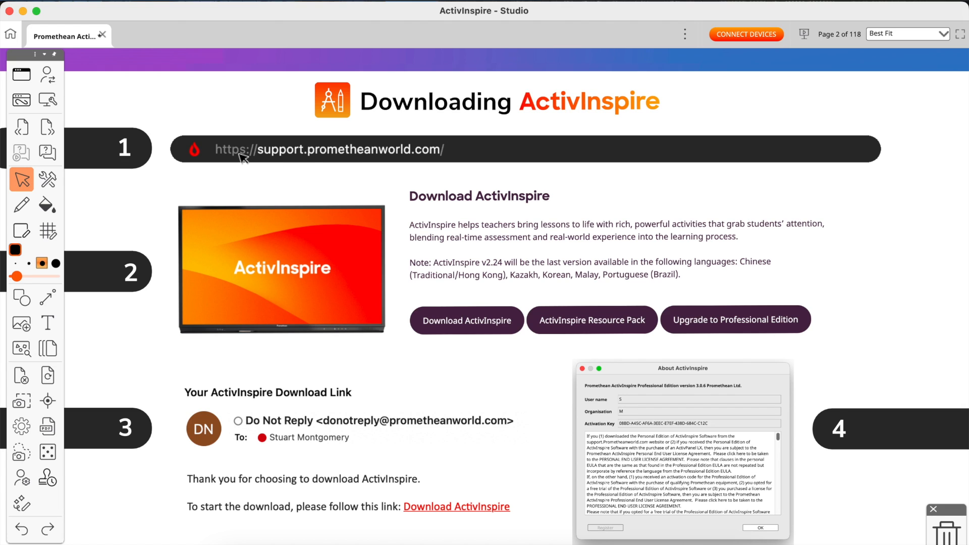
mouse_move(461, 161)
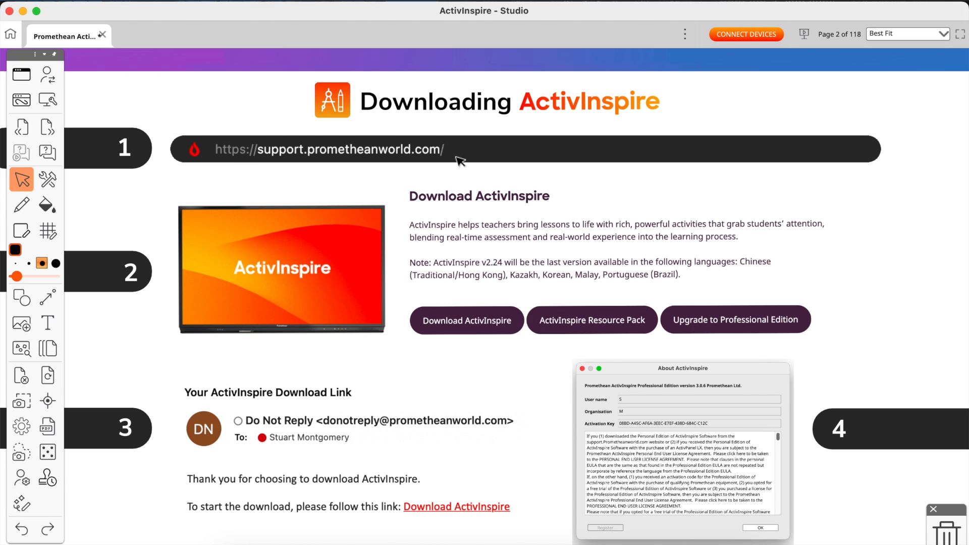
mouse_move(411, 164)
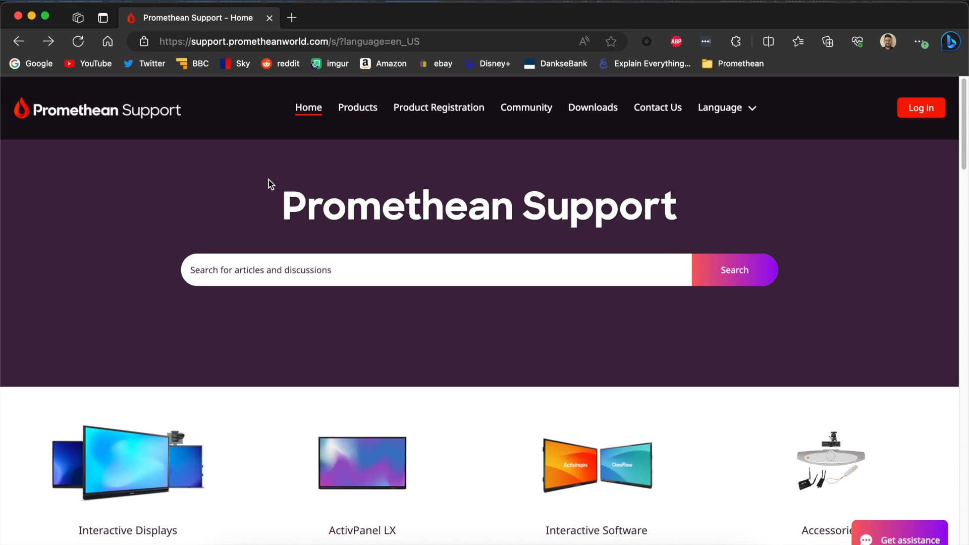
mouse_move(440, 195)
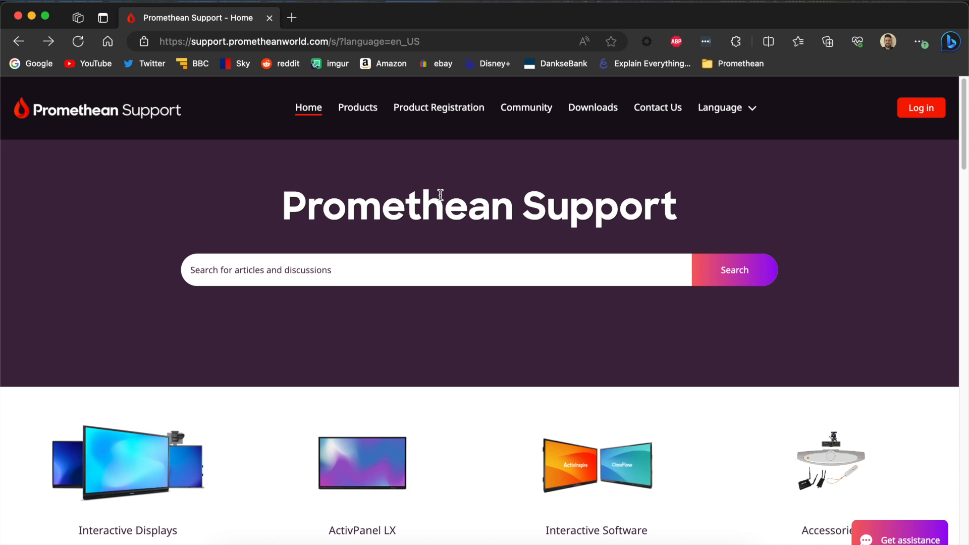
- Start the ActivInspire download from the Promethean Support home page
scroll(down, 3)
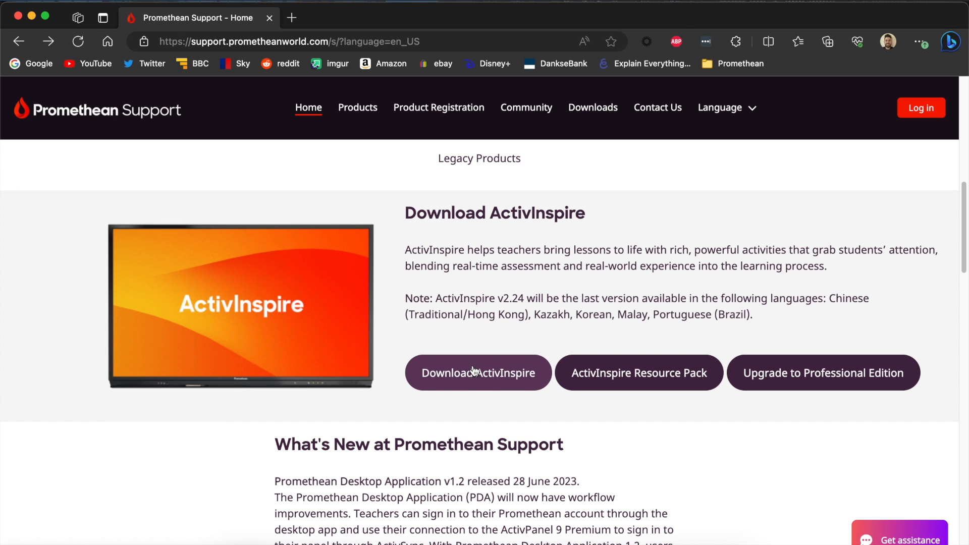
click(477, 372)
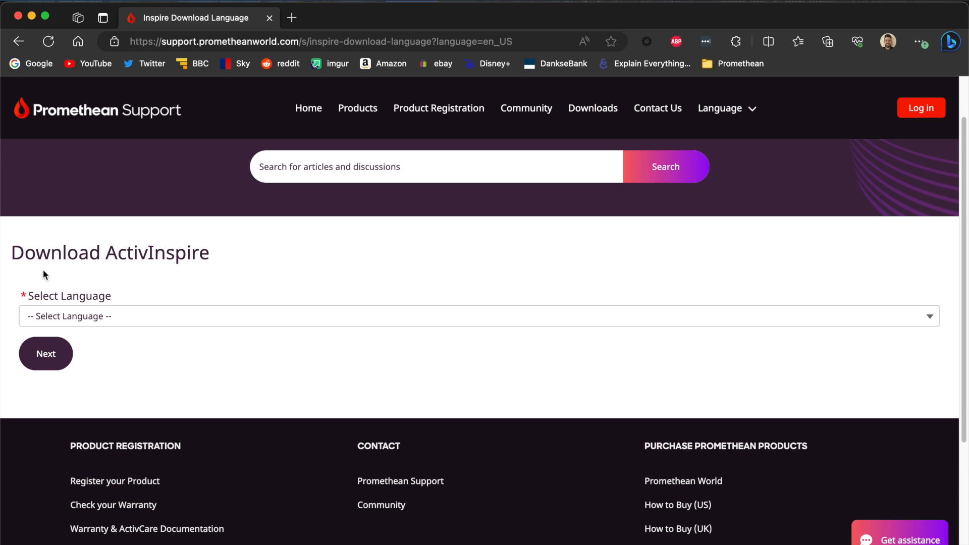
mouse_move(110, 316)
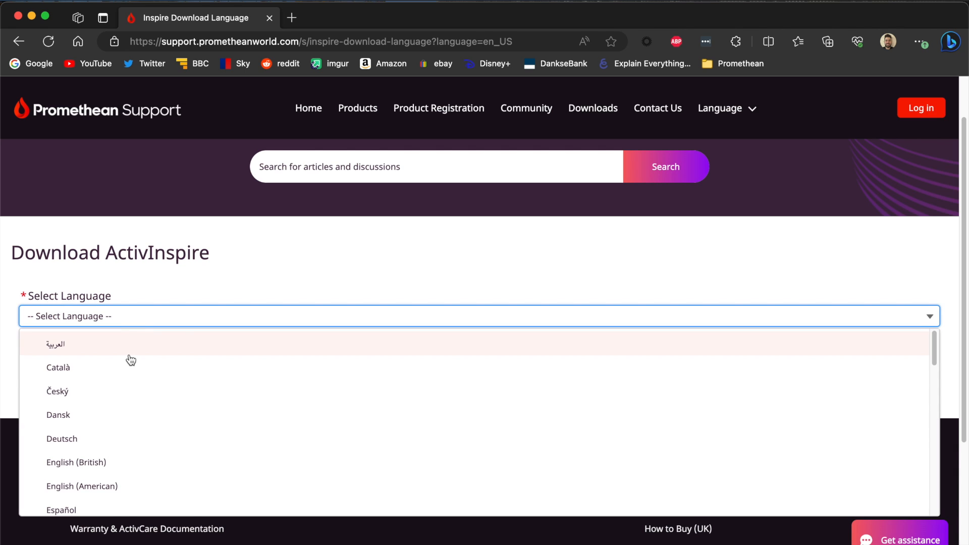
- Choose English (British) as the download language and continue to the operating system choice
click(75, 462)
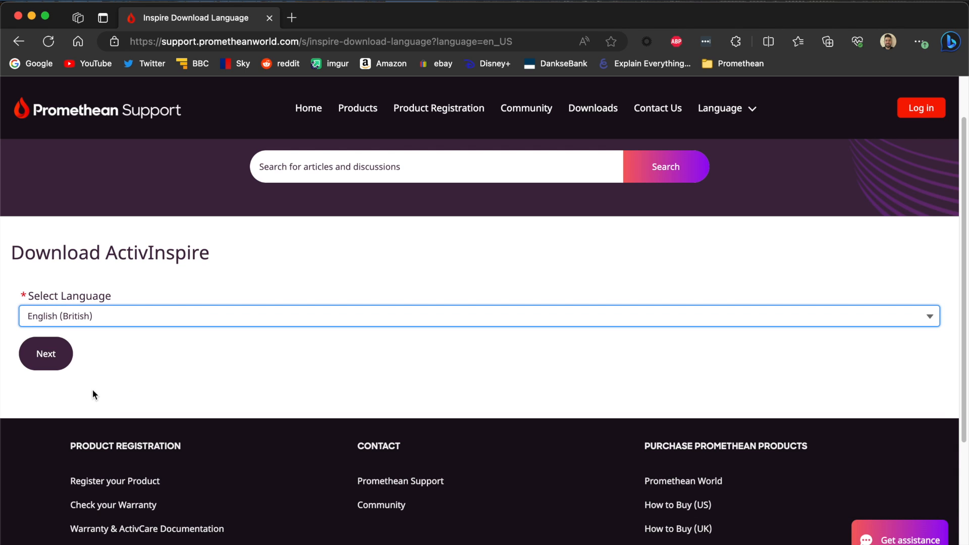
click(46, 353)
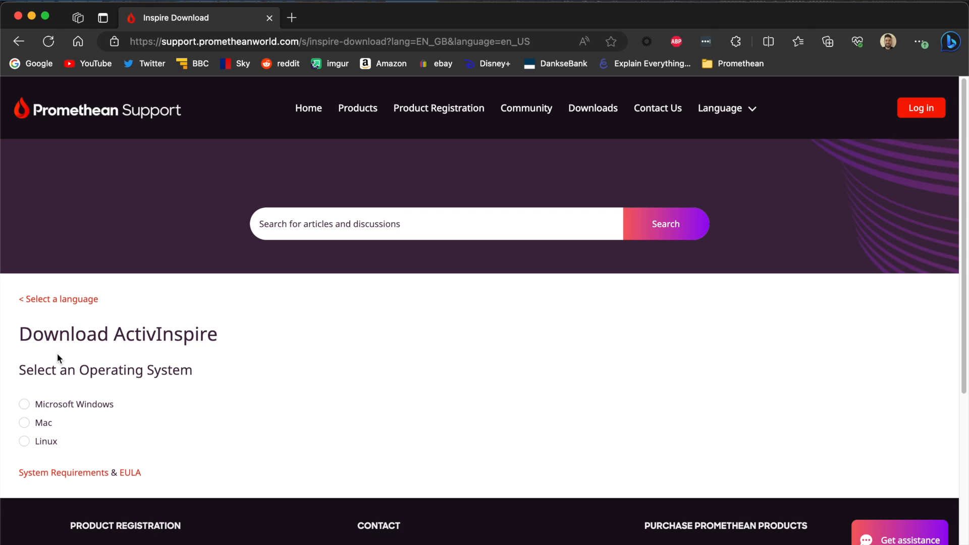
- Choose the operating system for the download, bringing up the Enter details form
scroll(down, 3)
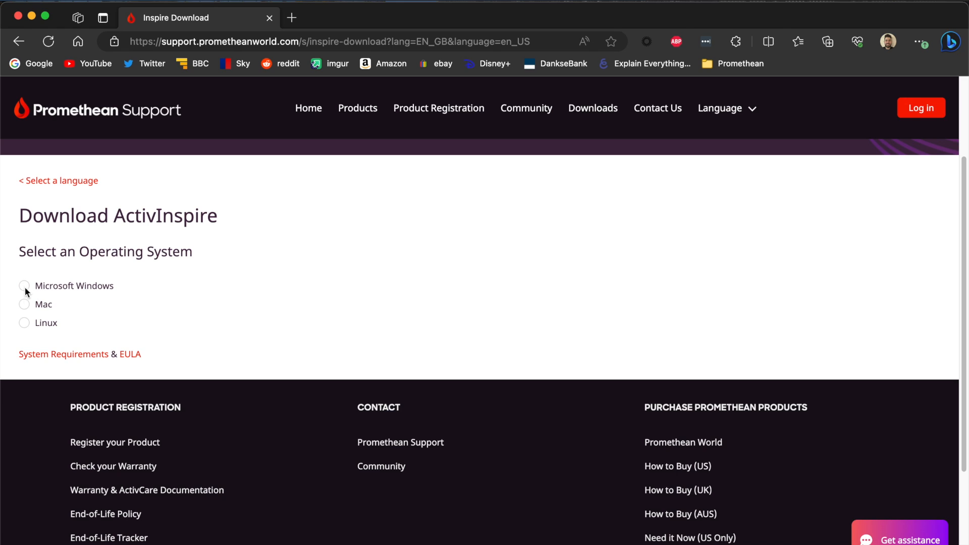
mouse_move(24, 309)
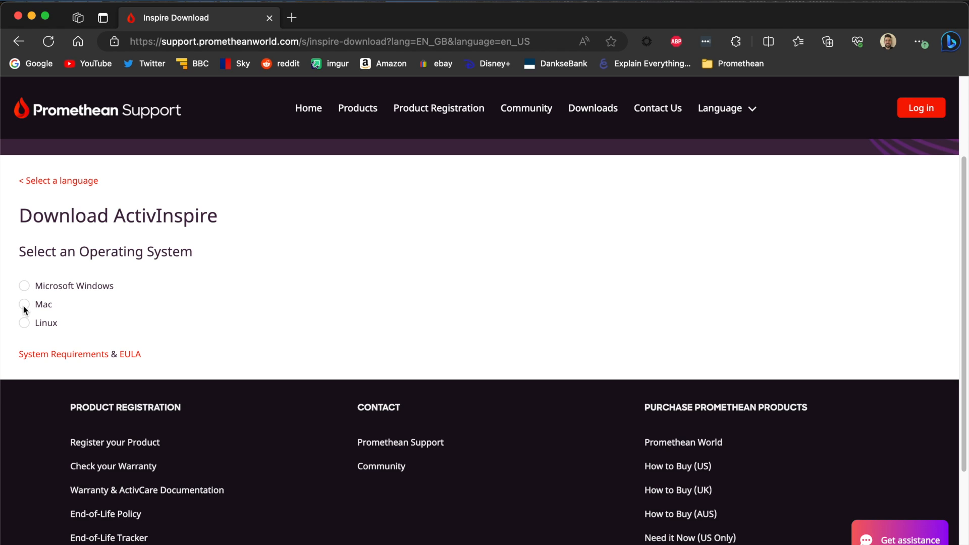
mouse_move(57, 295)
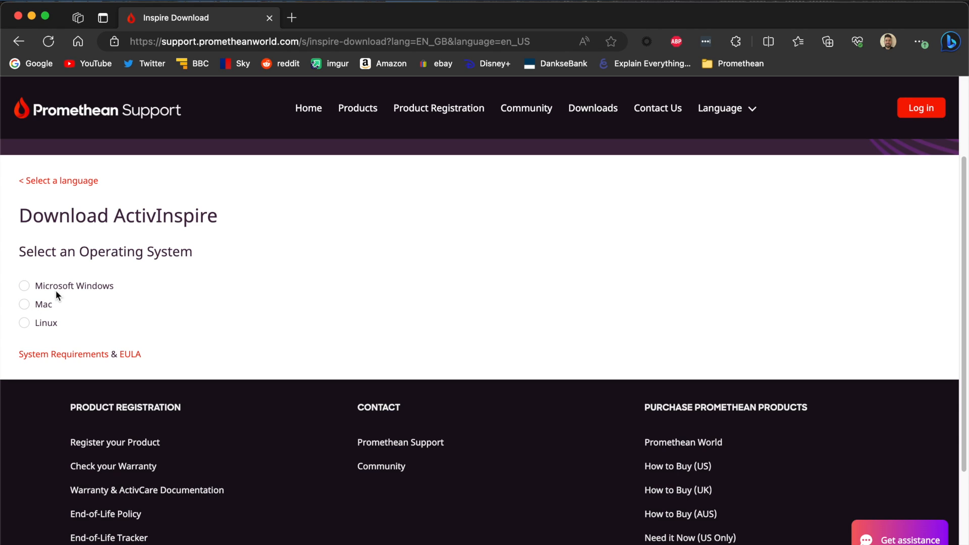
mouse_move(26, 290)
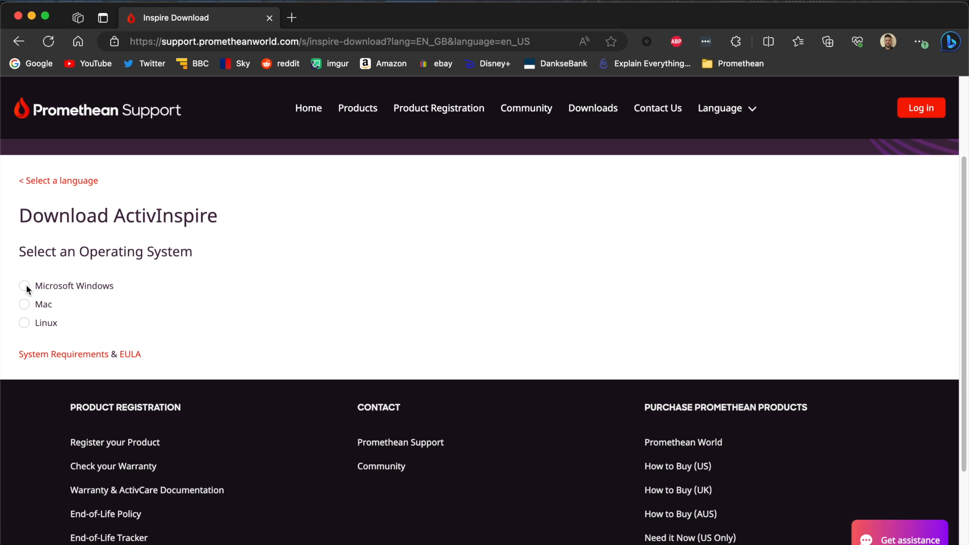
mouse_move(27, 307)
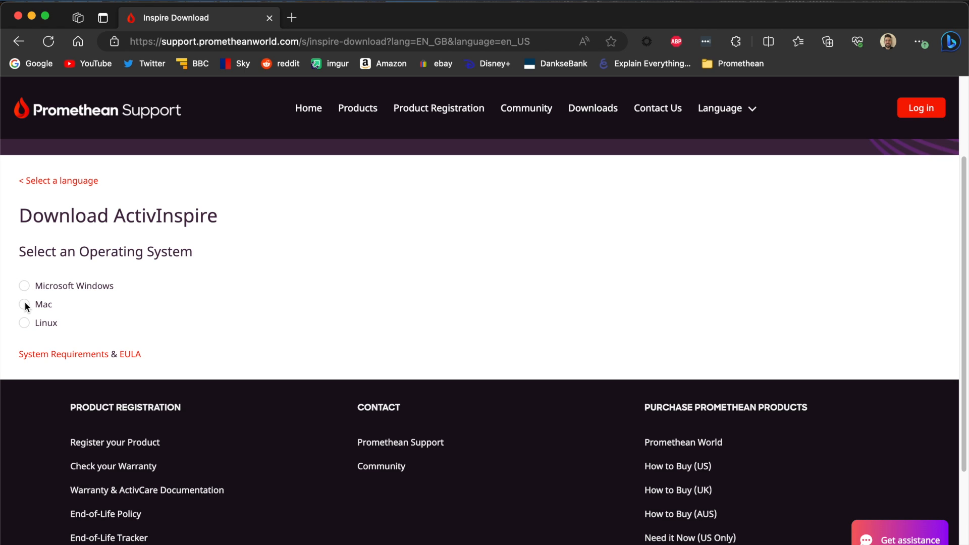
click(25, 304)
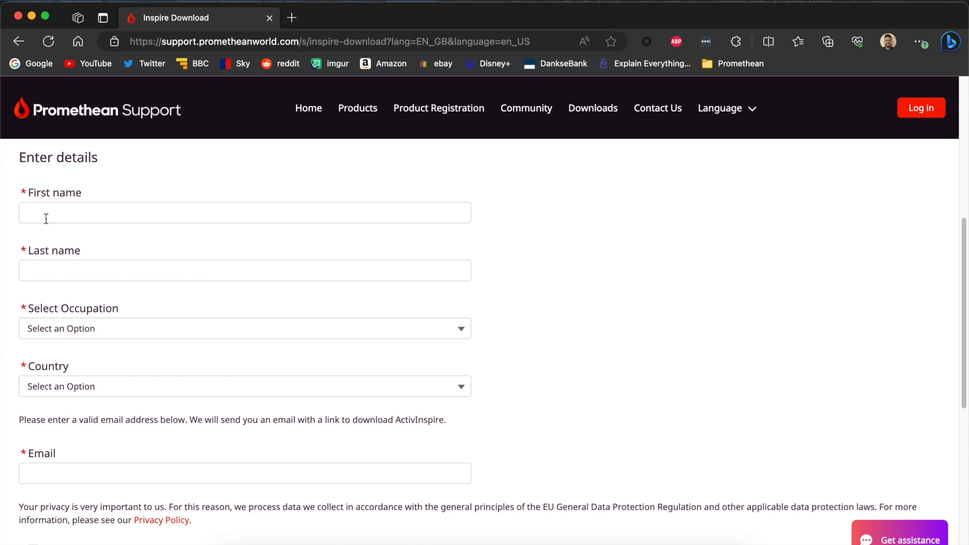
mouse_move(79, 343)
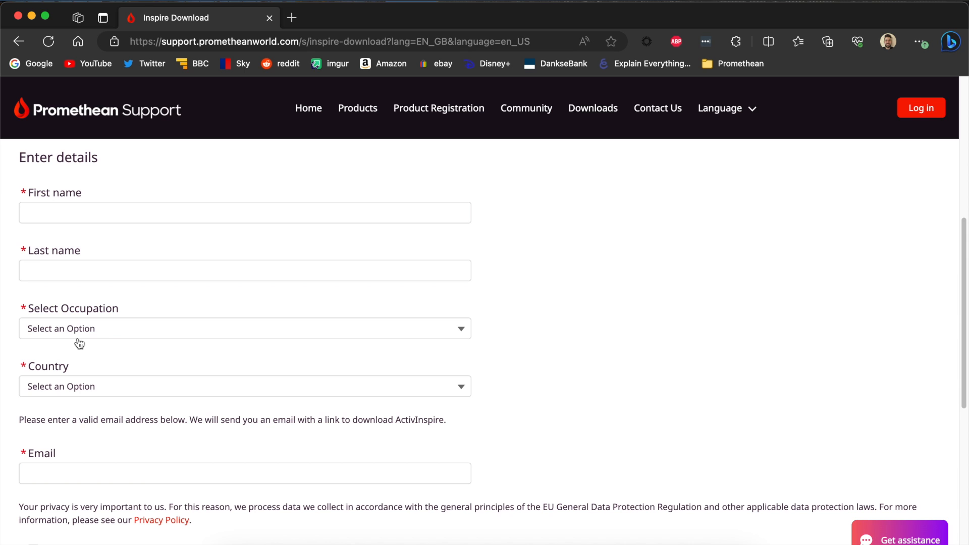
scroll(down, 3)
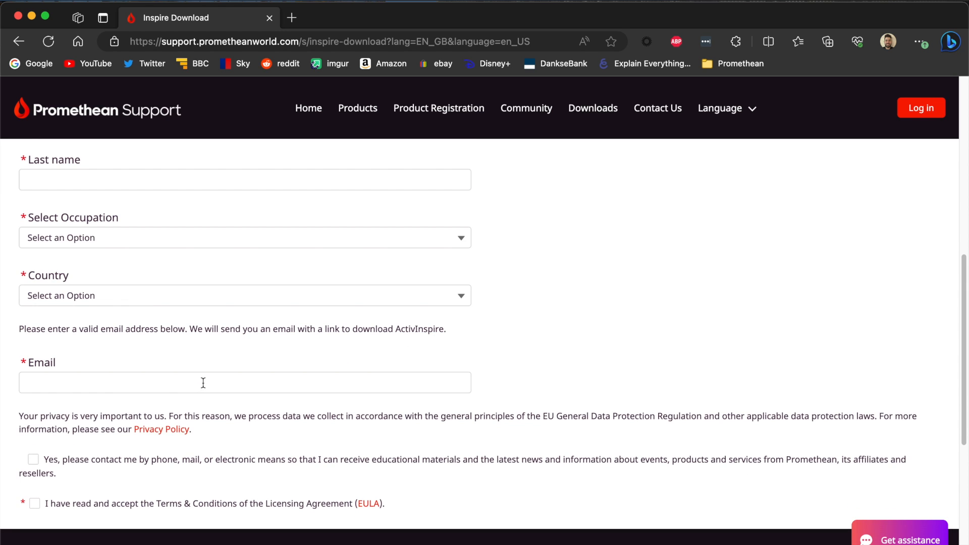
scroll(down, 3)
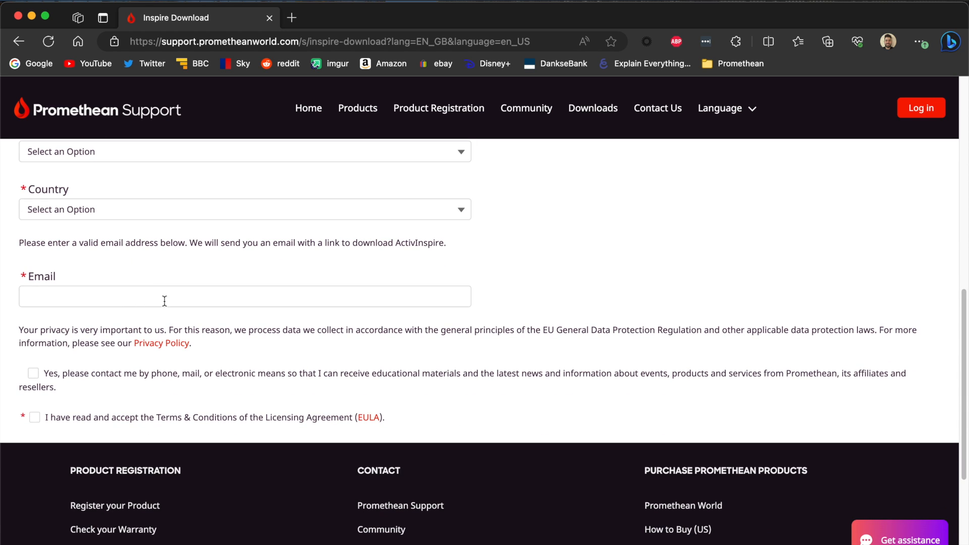
mouse_move(57, 313)
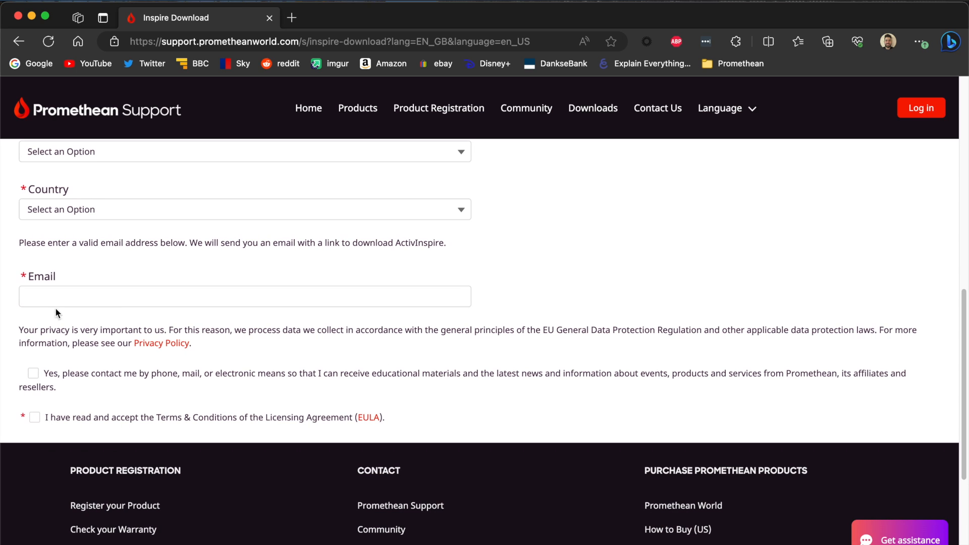
mouse_move(39, 418)
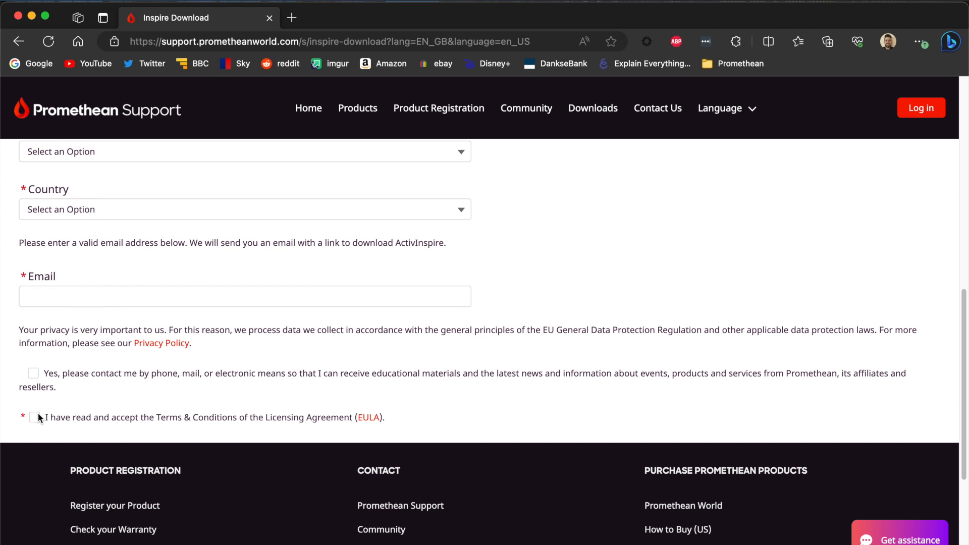
click(32, 417)
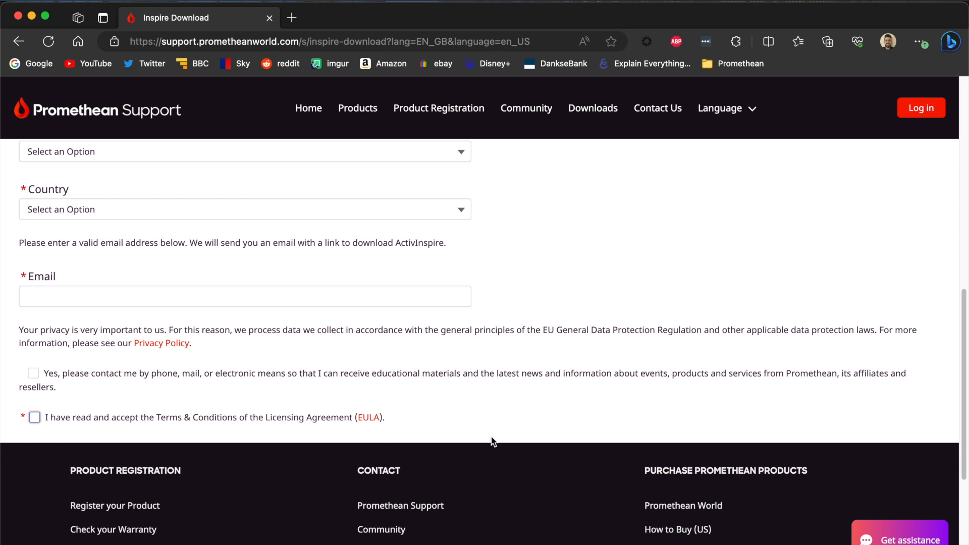
mouse_move(501, 445)
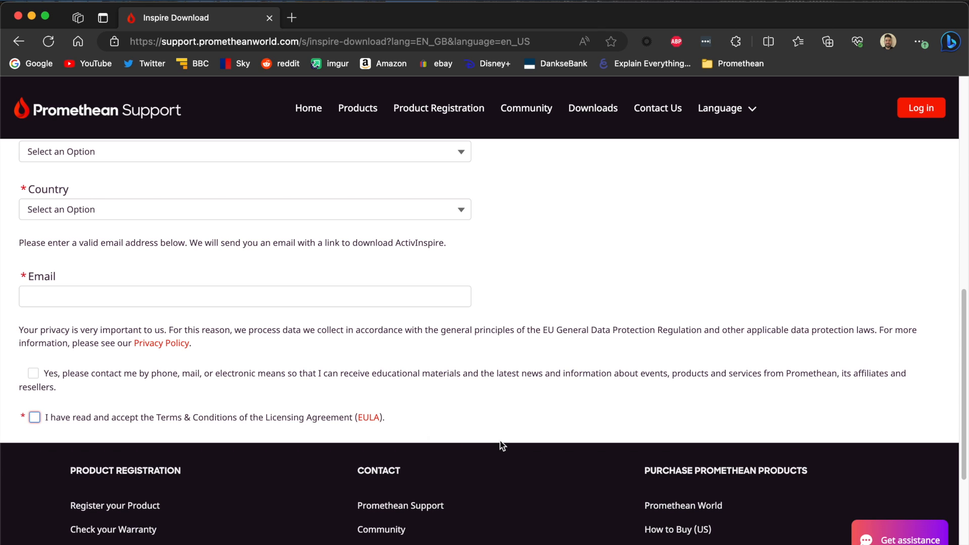
mouse_move(512, 432)
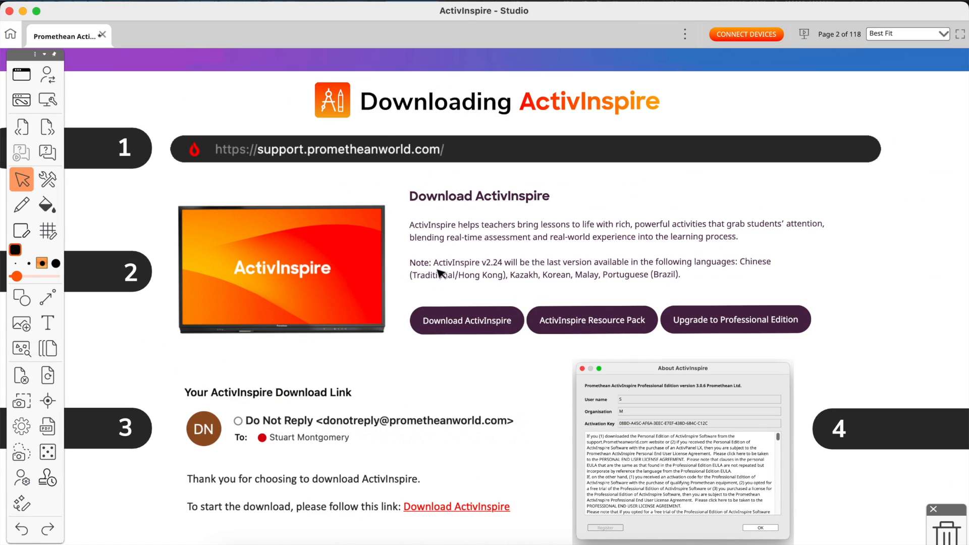
mouse_move(175, 420)
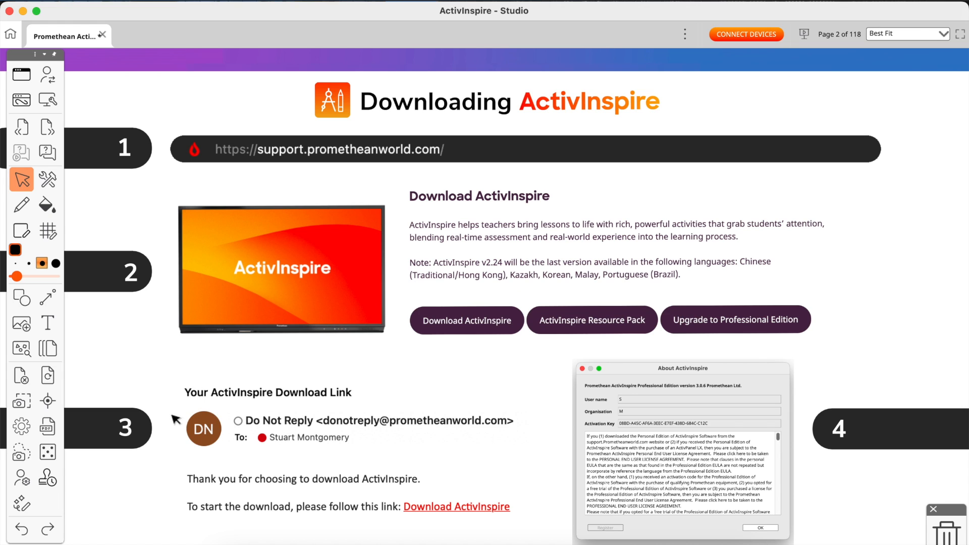
mouse_move(253, 423)
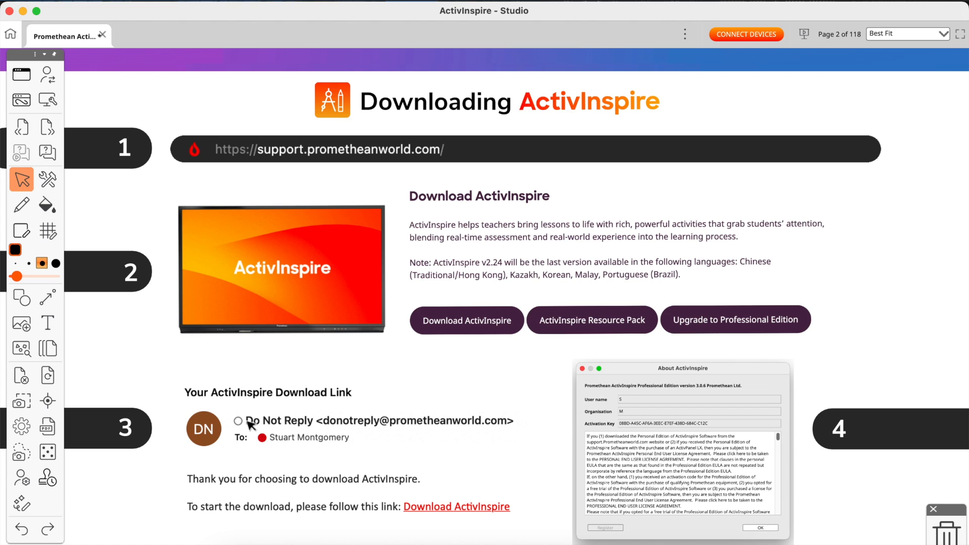
mouse_move(464, 426)
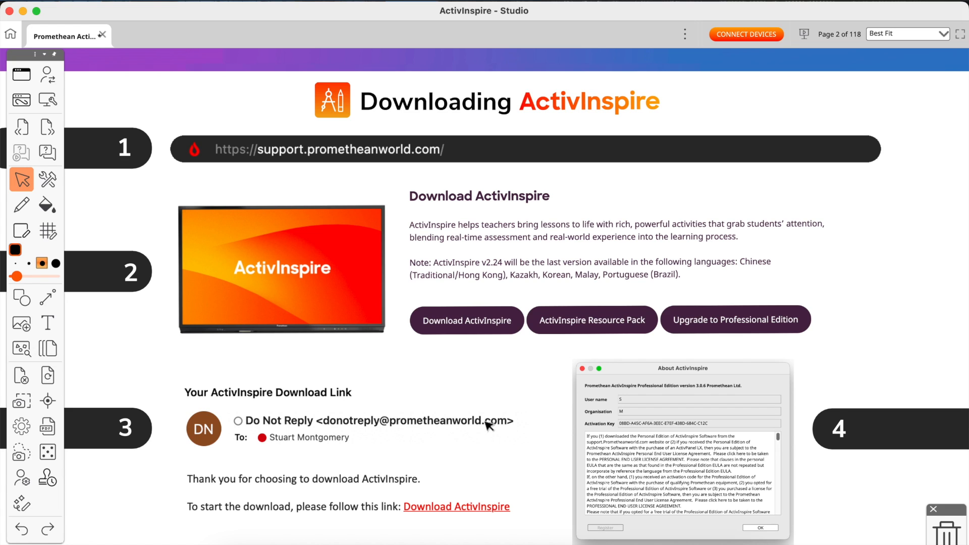
mouse_move(202, 482)
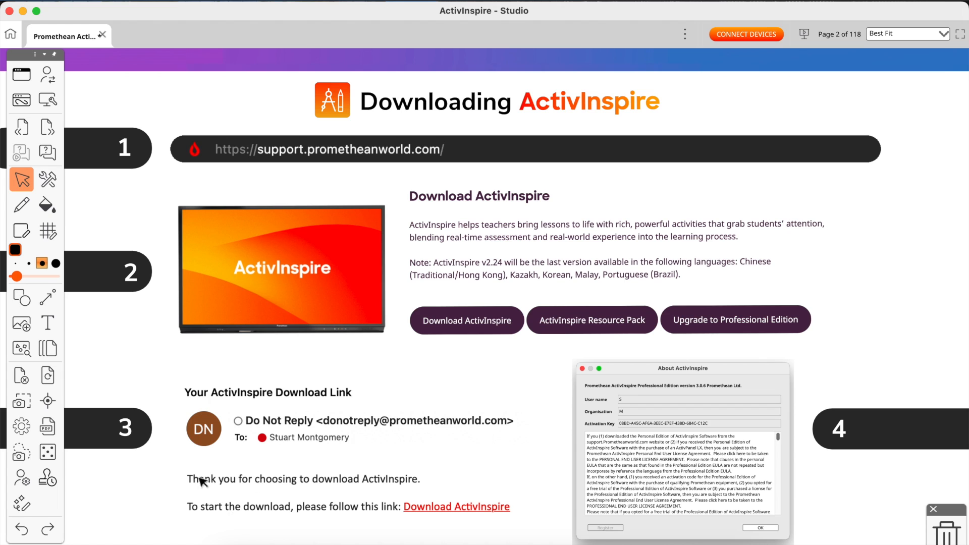
mouse_move(285, 485)
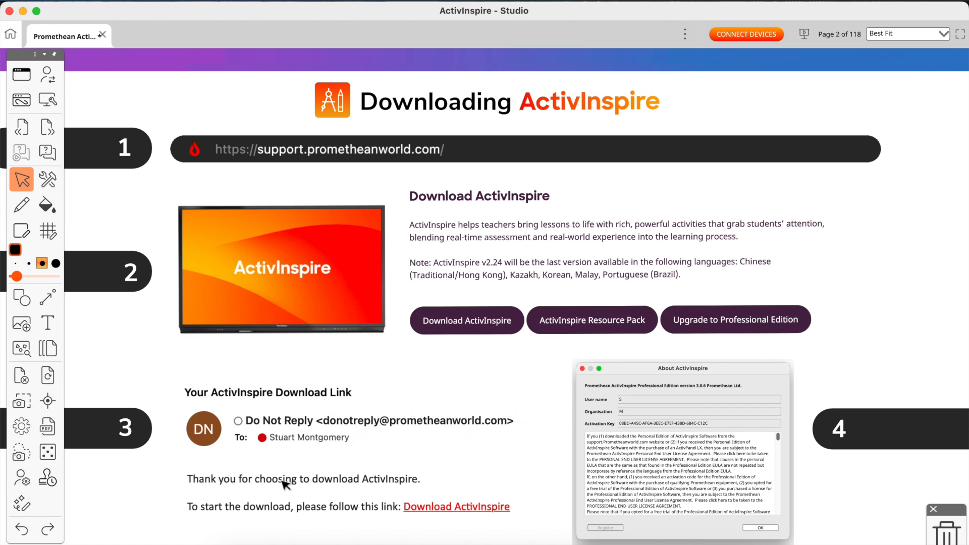
mouse_move(208, 514)
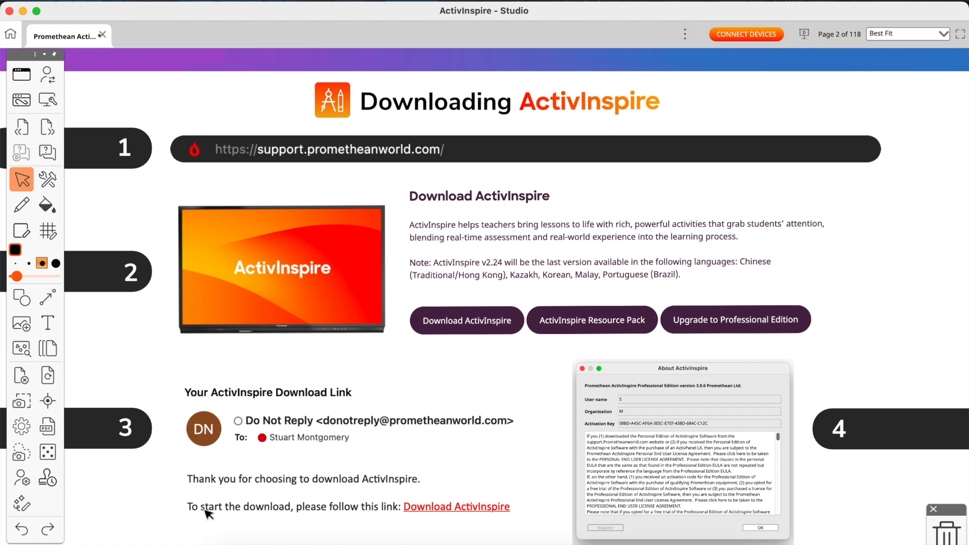
mouse_move(451, 510)
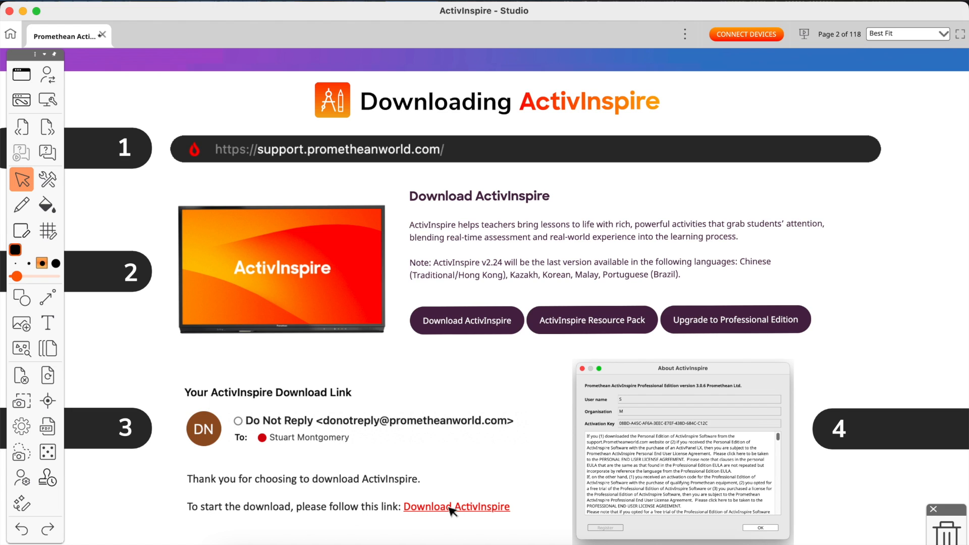
mouse_move(495, 483)
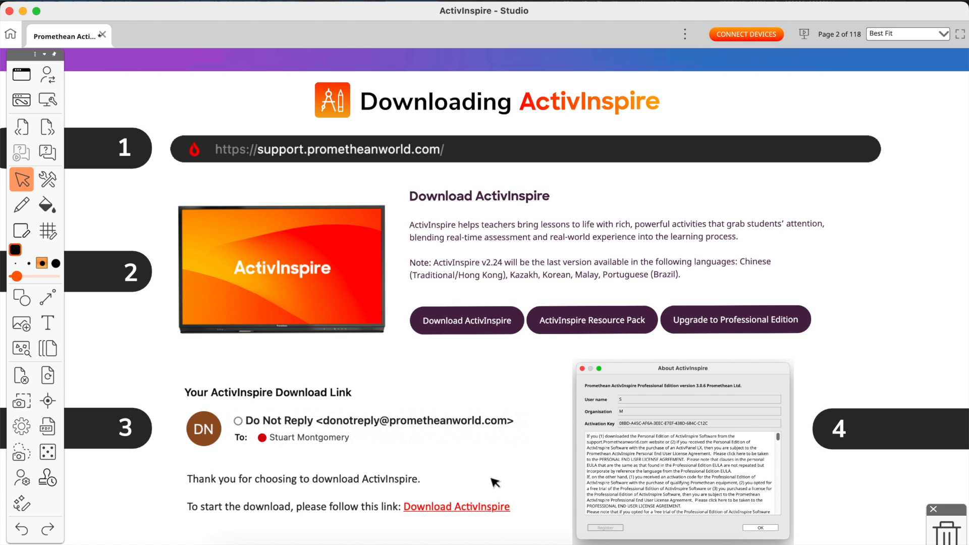
mouse_move(797, 329)
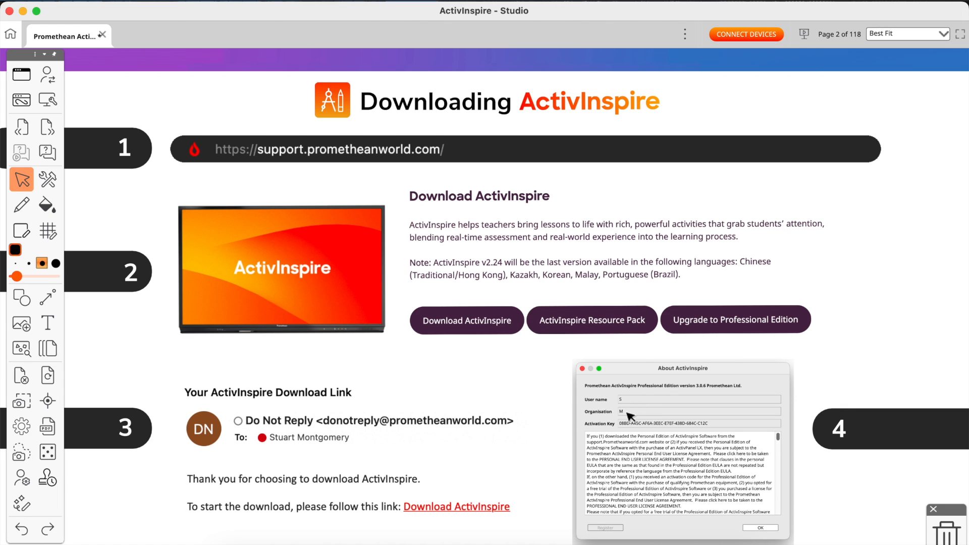
mouse_move(693, 426)
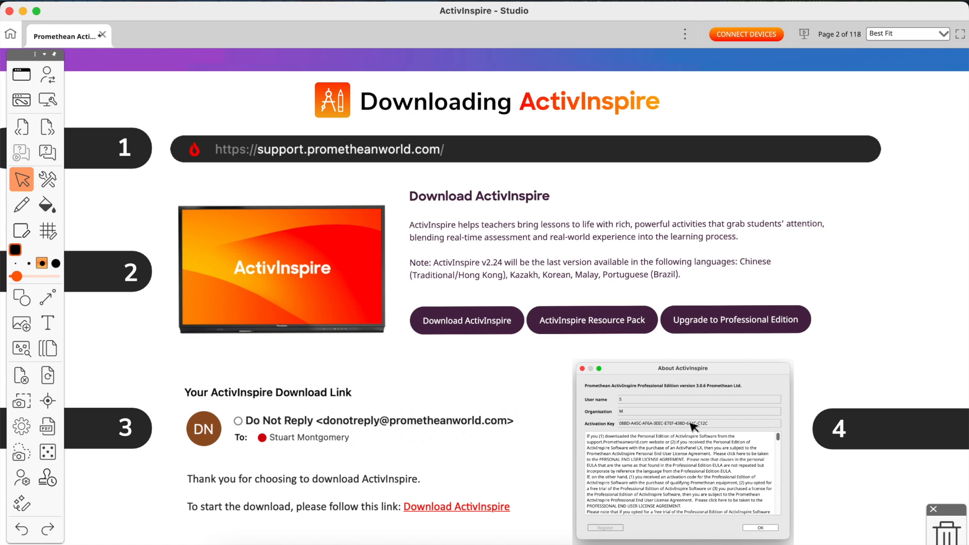
mouse_move(716, 437)
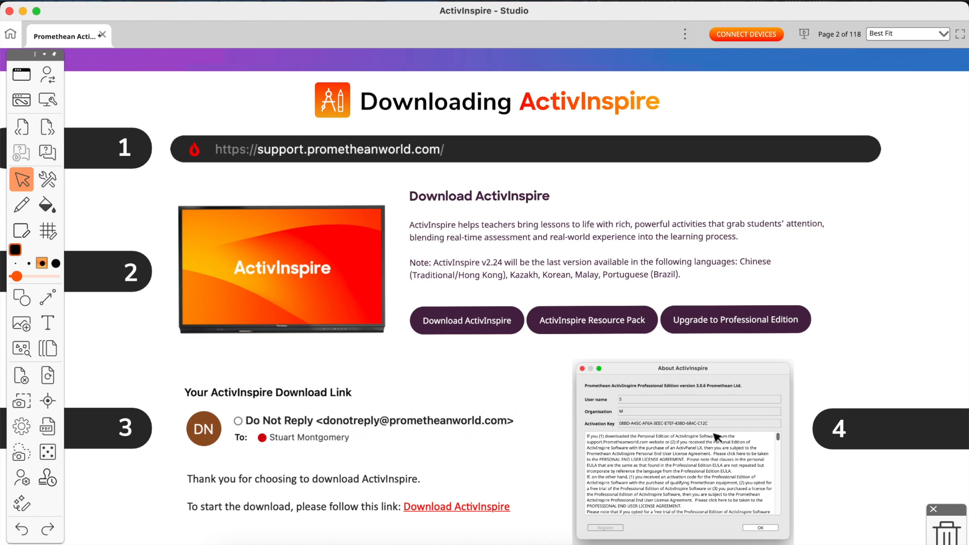
mouse_move(629, 426)
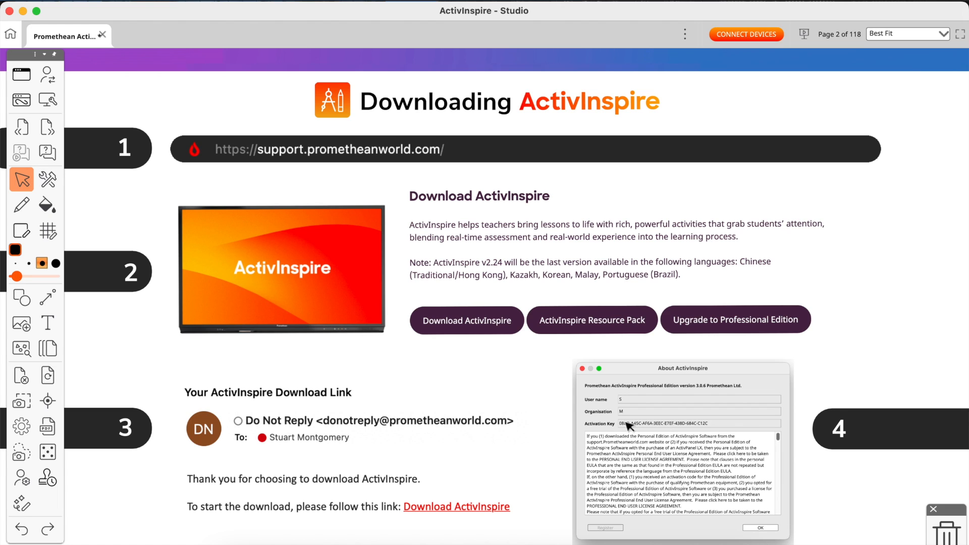
mouse_move(652, 423)
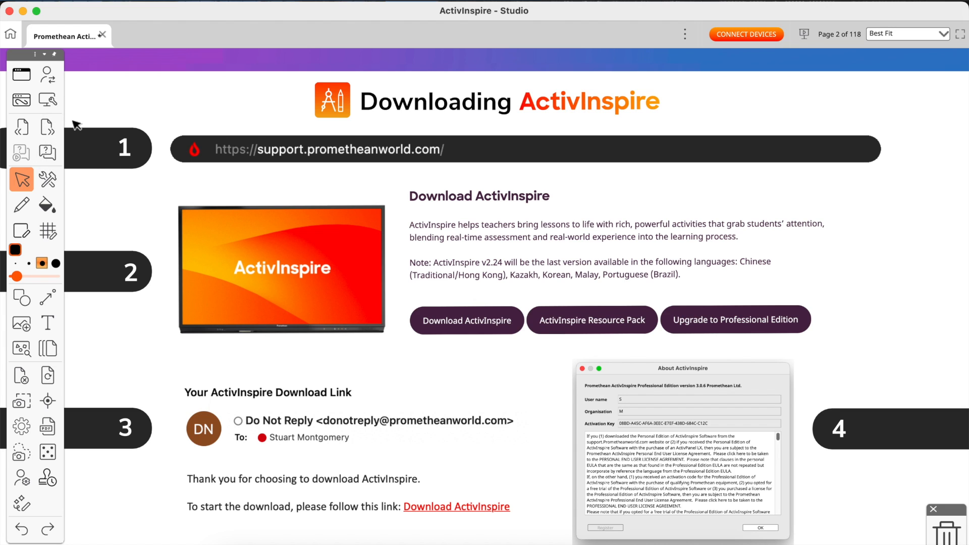
mouse_move(103, 115)
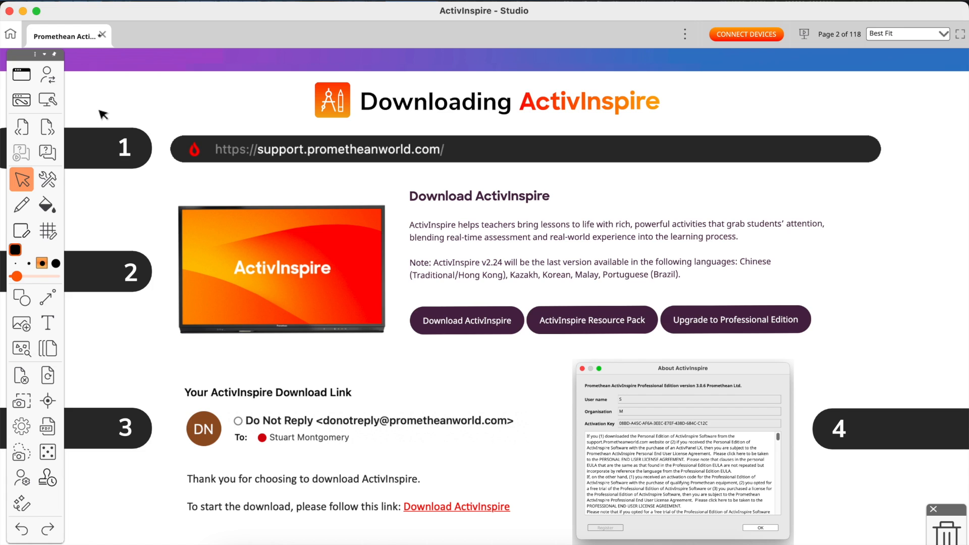